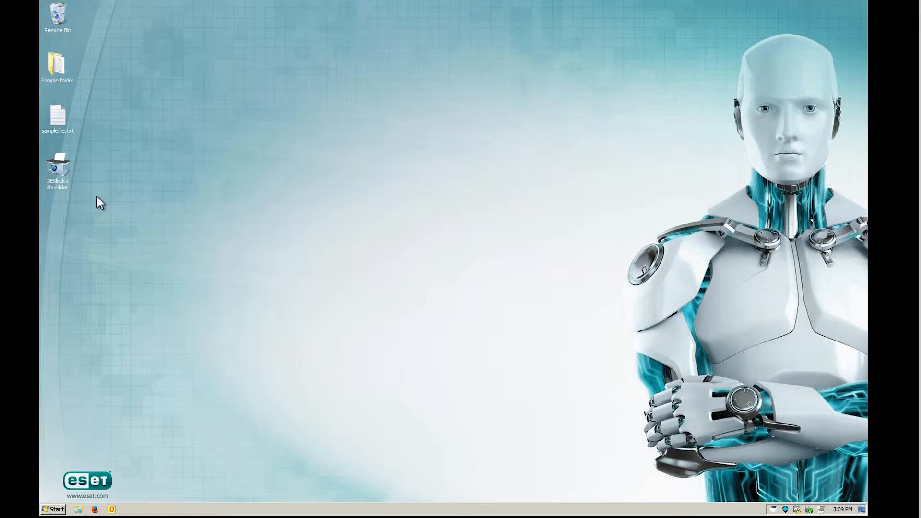
Launch DESlock+ folder encryption from the Sample folder's right-click menu
right_click(57, 66)
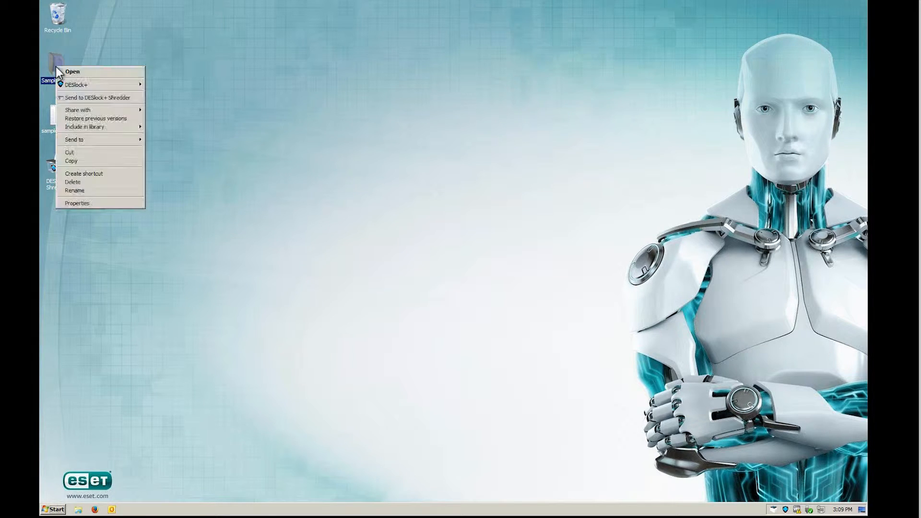
mouse_move(100, 84)
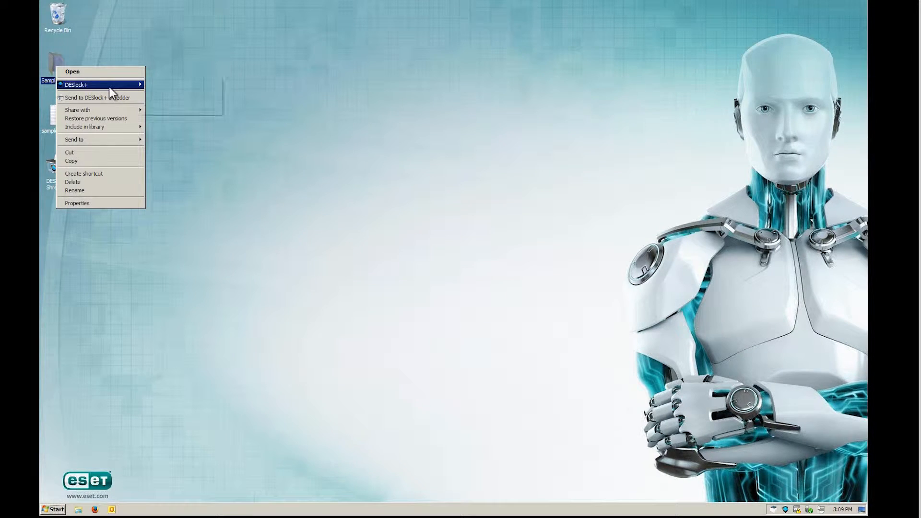
left_click(77, 84)
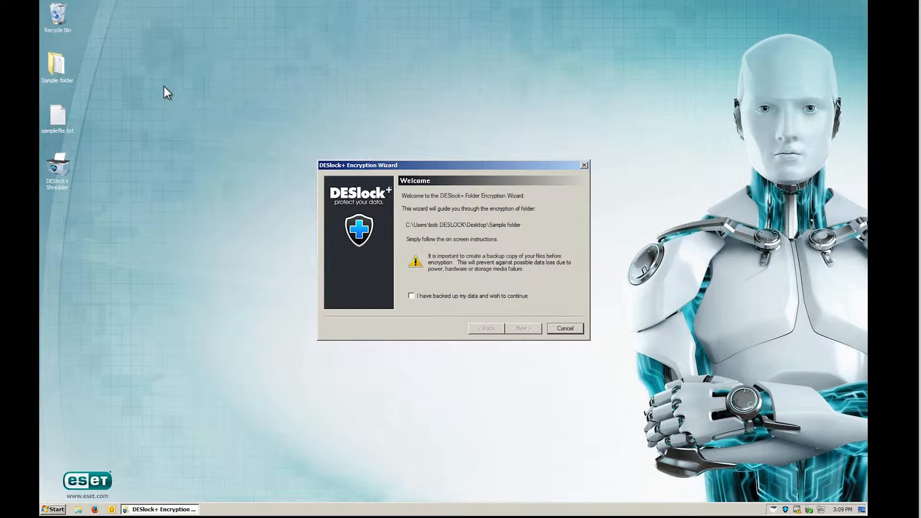
Confirm the data is backed up and continue to the Select Encryption Key page
left_click(412, 296)
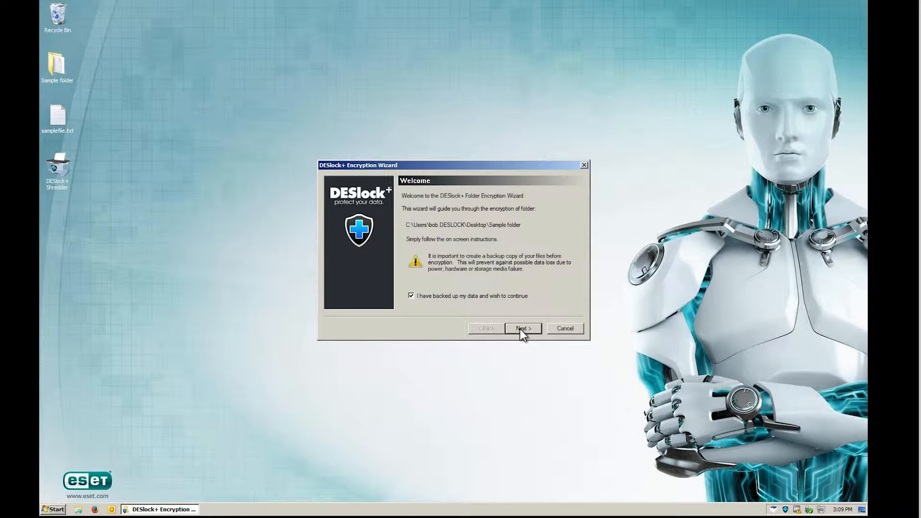
left_click(521, 328)
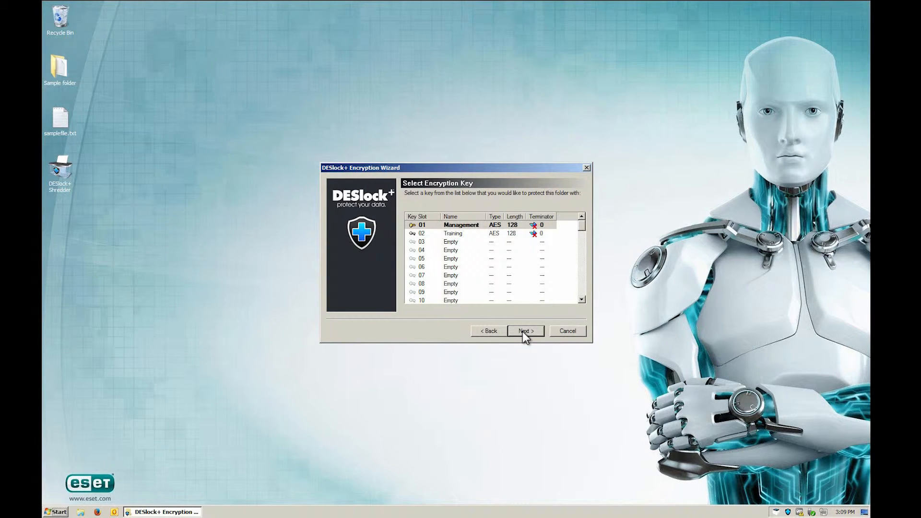
Encrypt Sample with the Management key, discarding the plain text backup
left_click(524, 331)
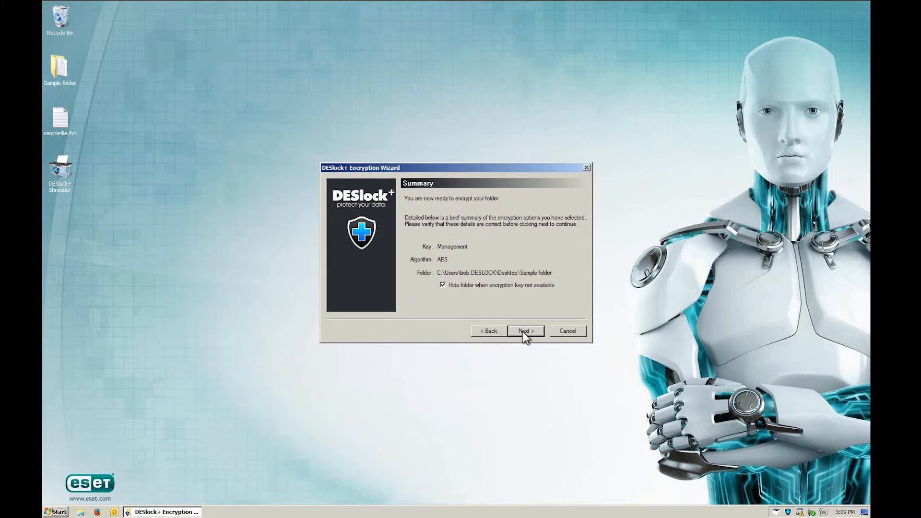
left_click(524, 331)
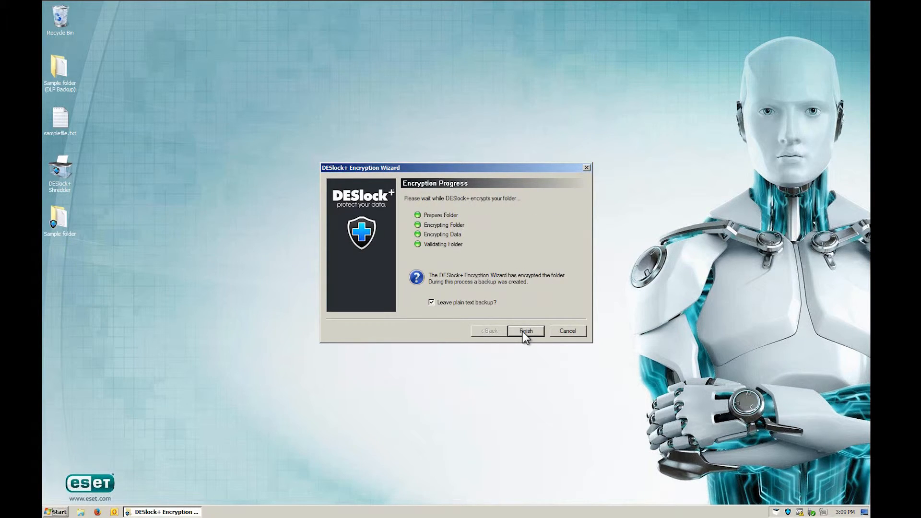
left_click(431, 302)
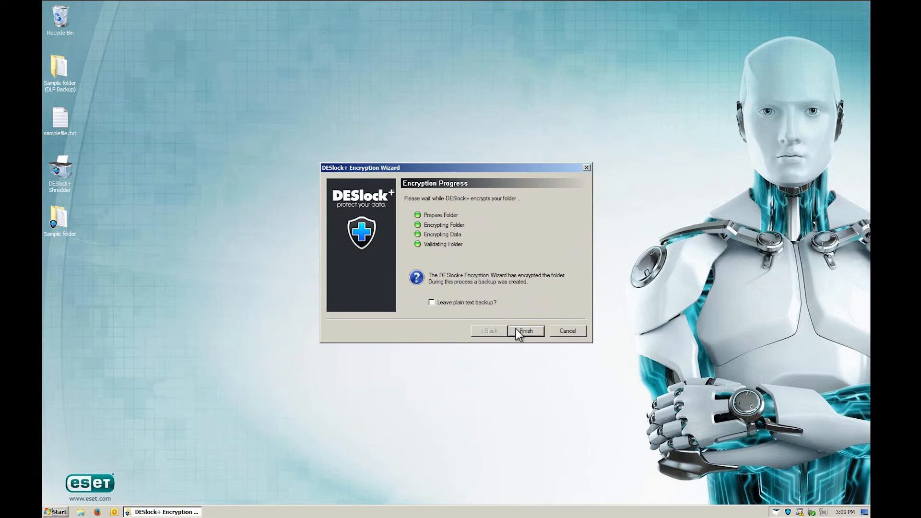
left_click(524, 331)
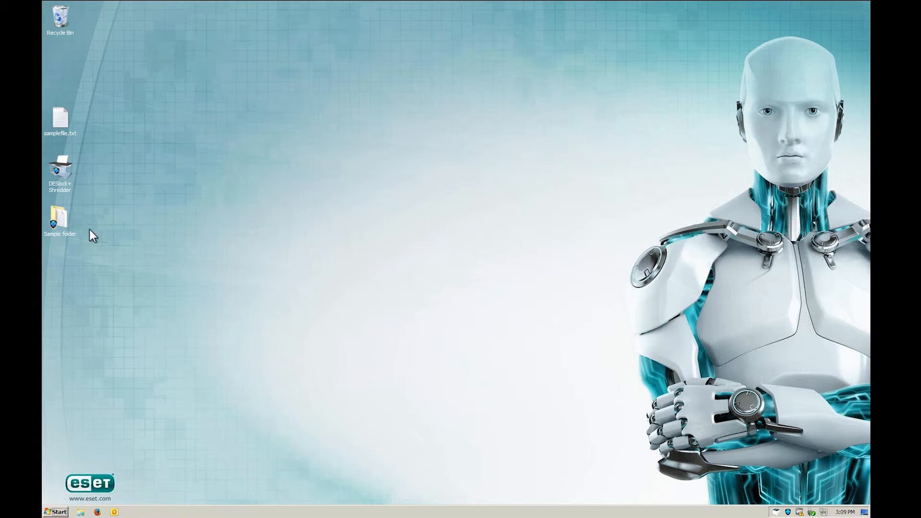
mouse_move(87, 243)
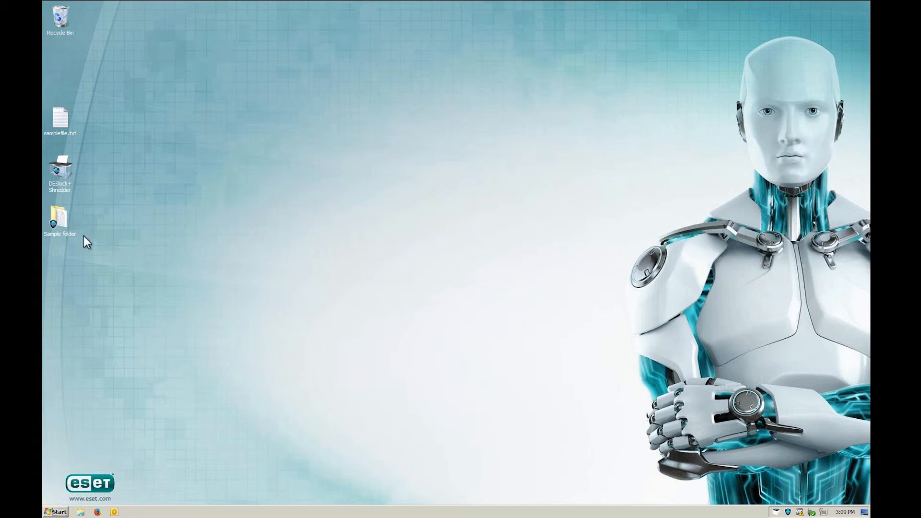
Open the encrypted Sample folder to confirm samplefile2.txt, then close the window
double_click(59, 217)
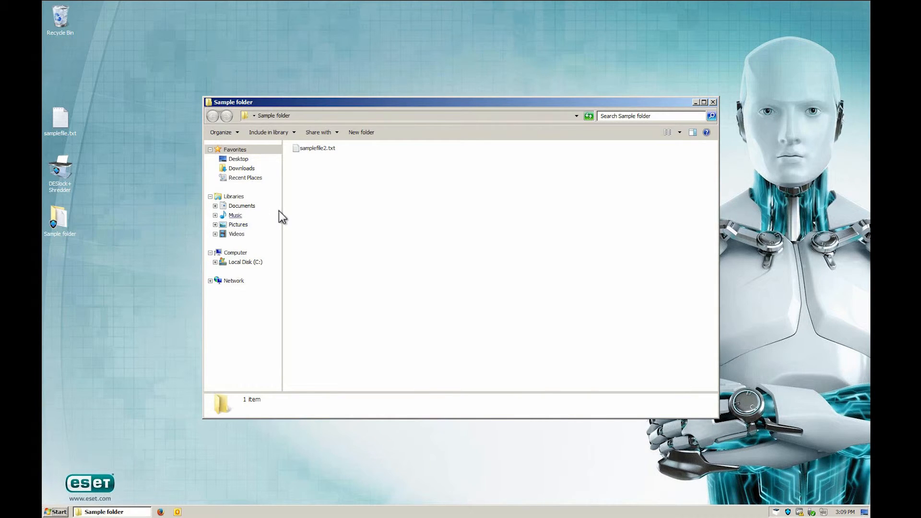
left_click(712, 102)
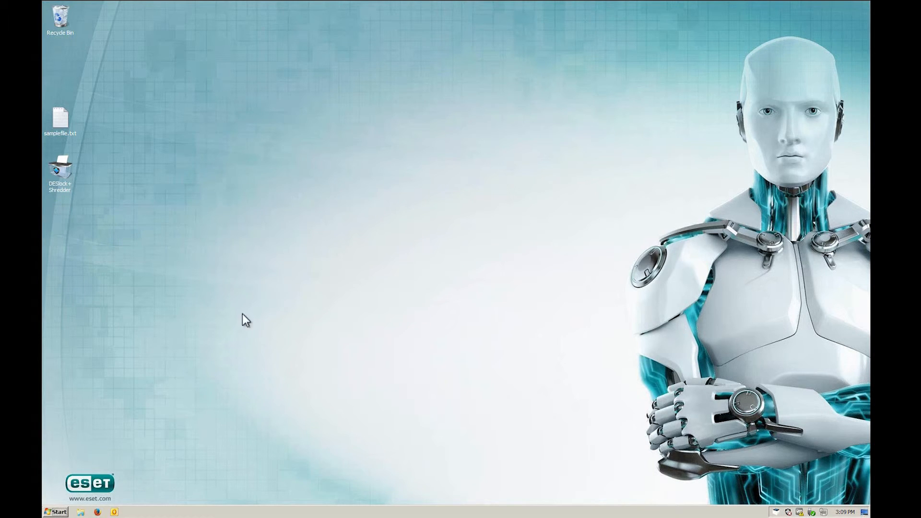
mouse_move(71, 223)
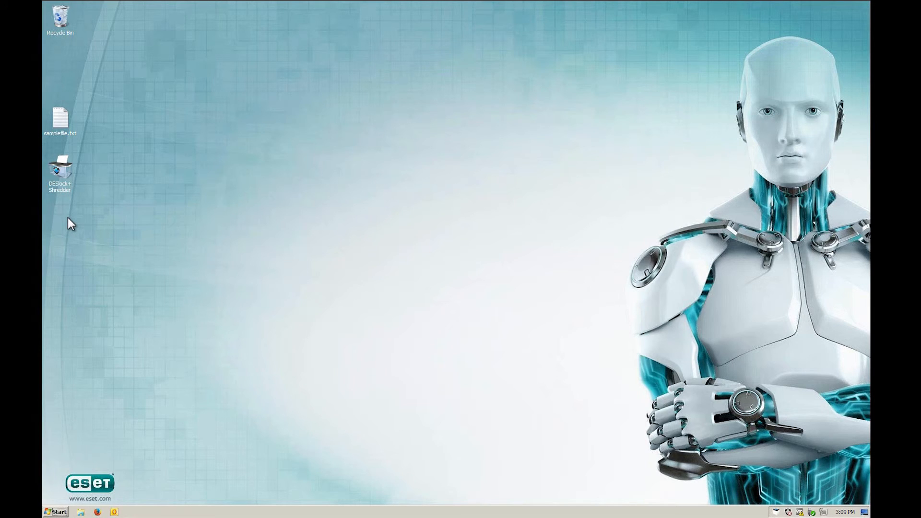
mouse_move(401, 357)
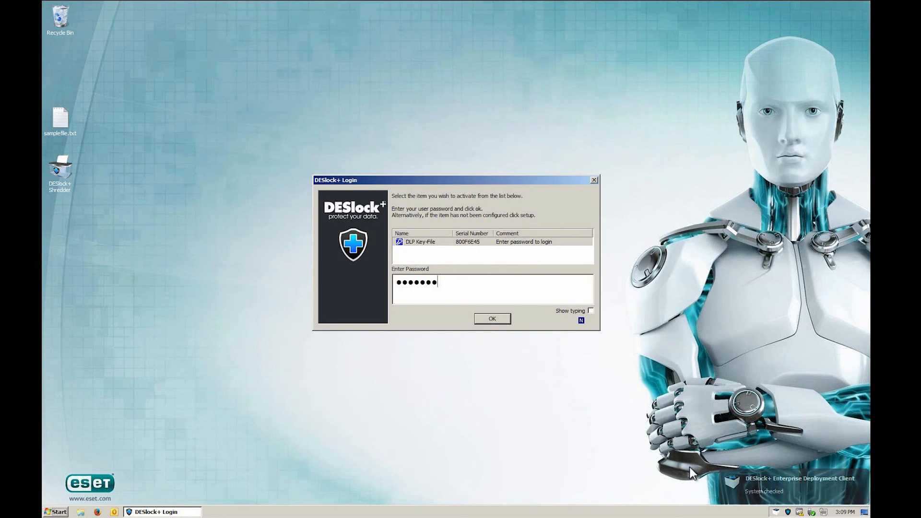
Submit the DESlock+ Login password to restore the Sample folder
left_click(493, 318)
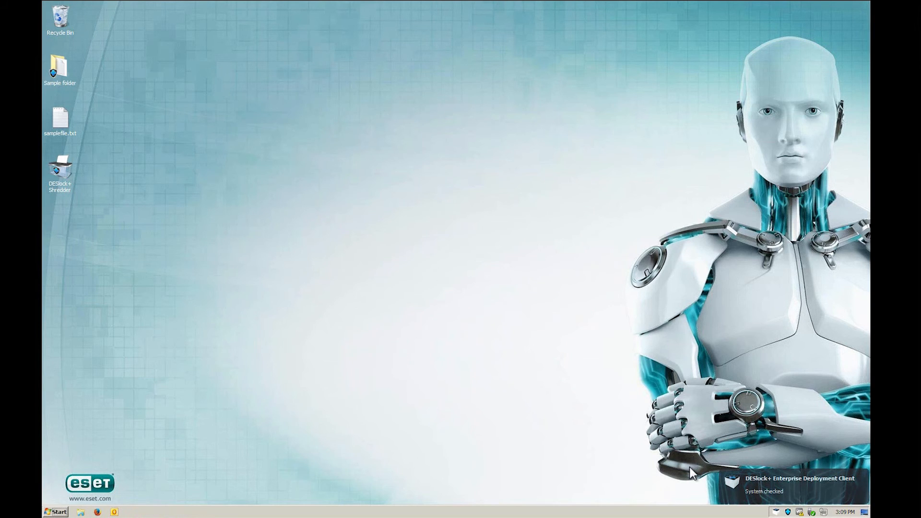